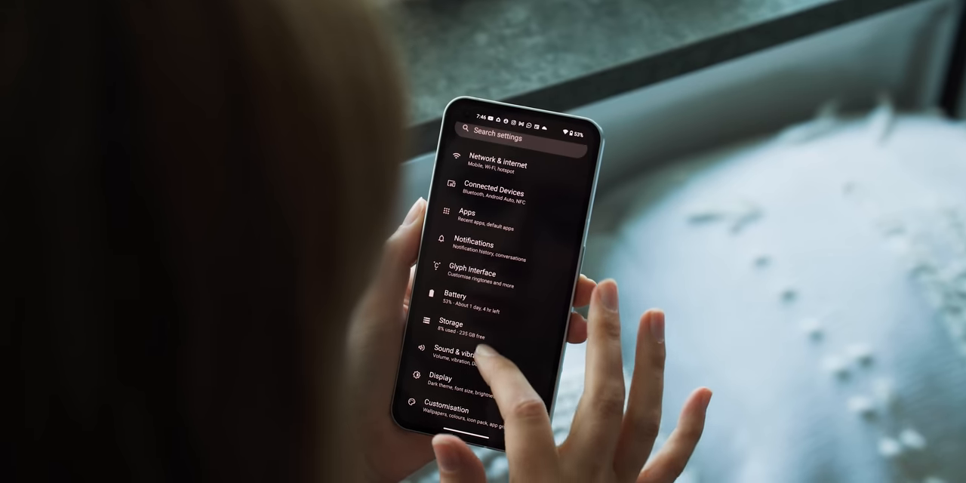
left_click(483, 273)
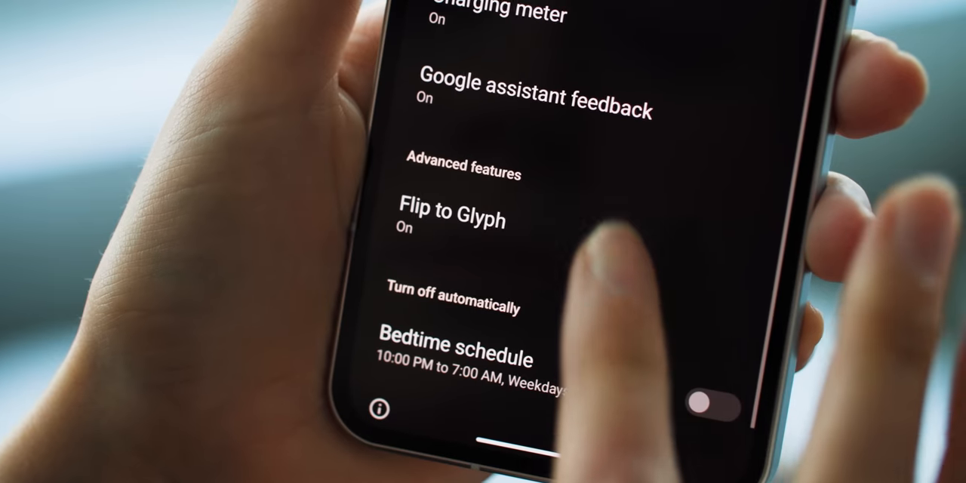
left_click(451, 219)
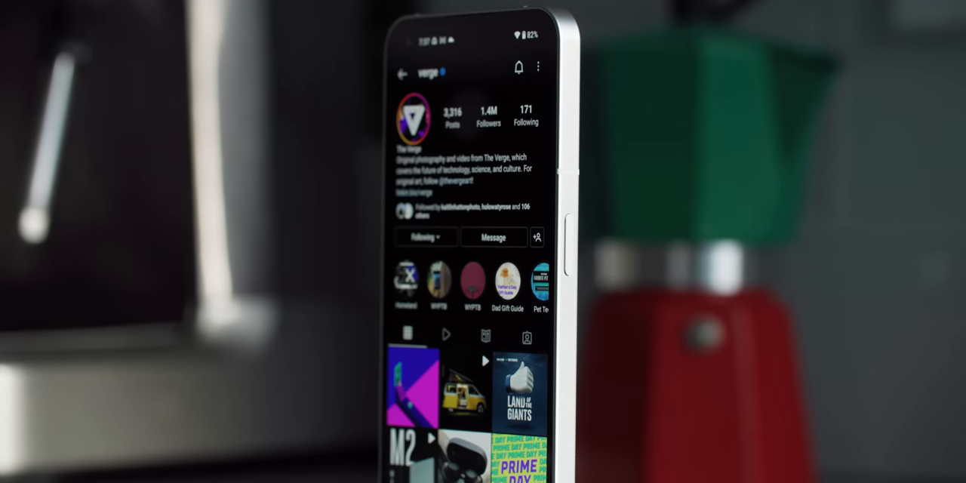
scroll("down", 3)
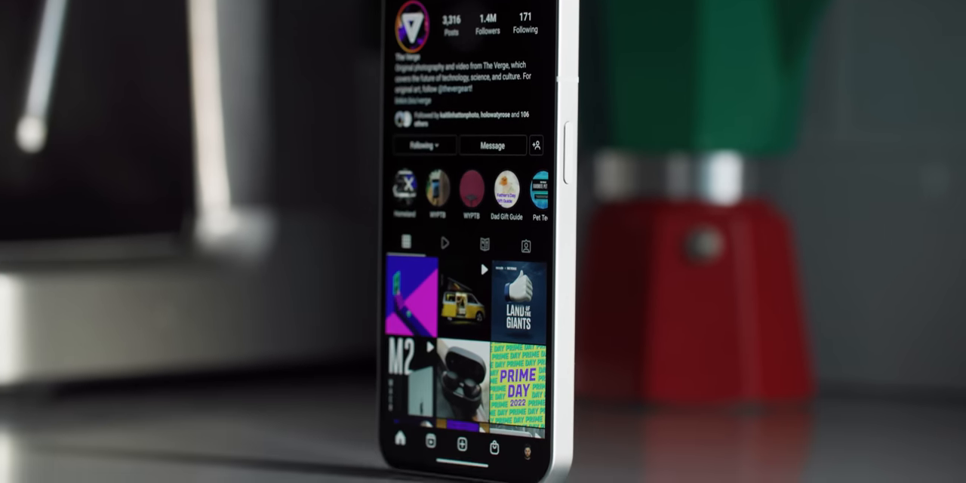